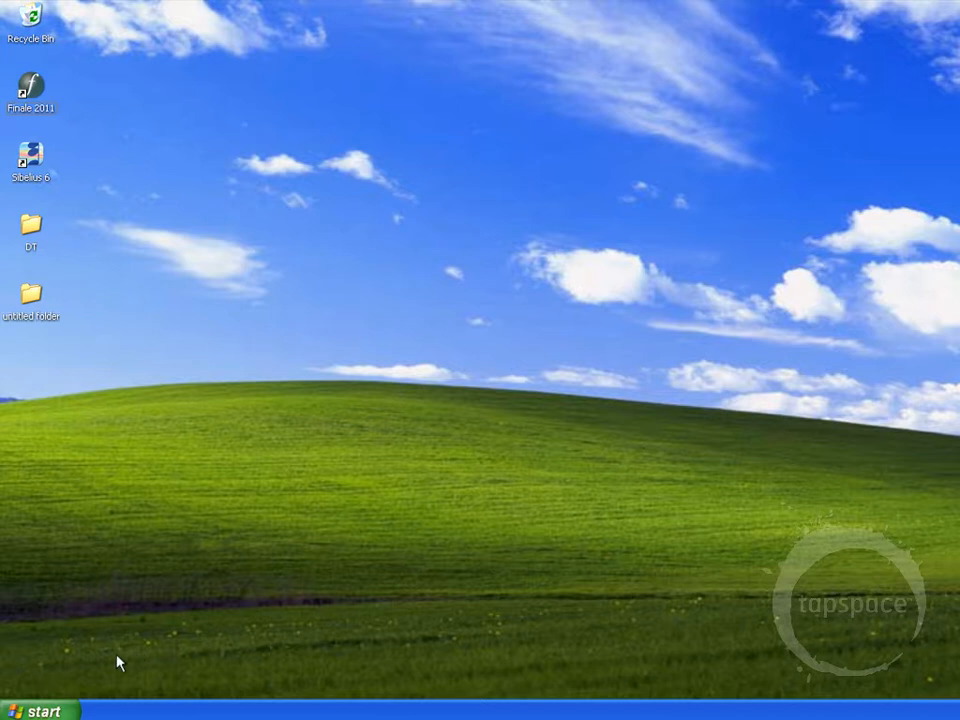
Open My Computer from the Start menu and enter Local Disk (C:)
{"action": "left_click", "coordinate": [30, 711]}
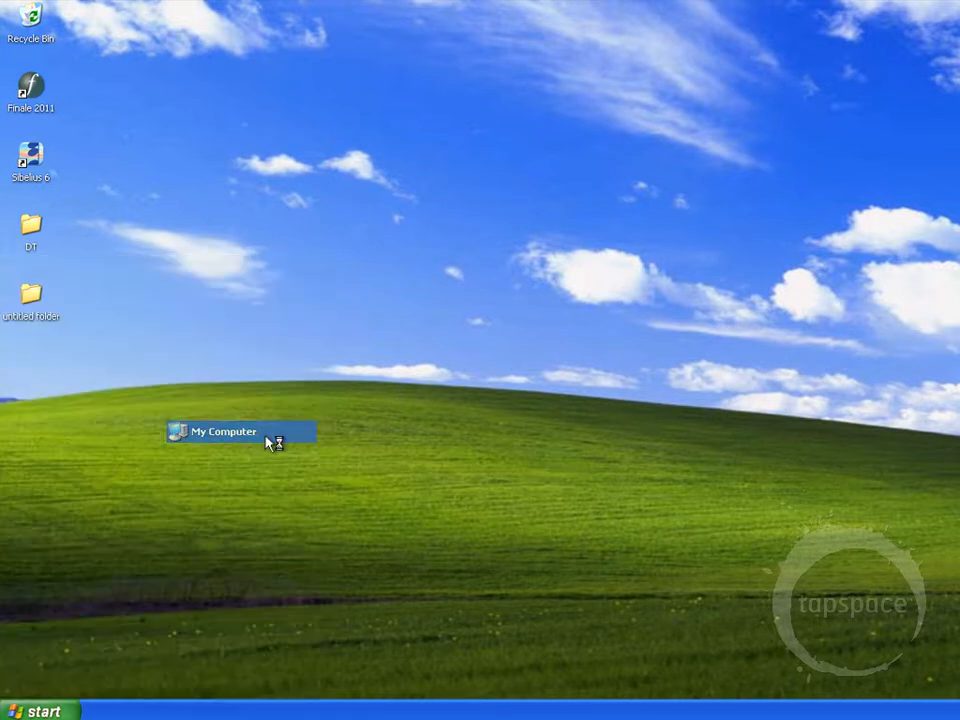
{"action": "double_click", "coordinate": [215, 432]}
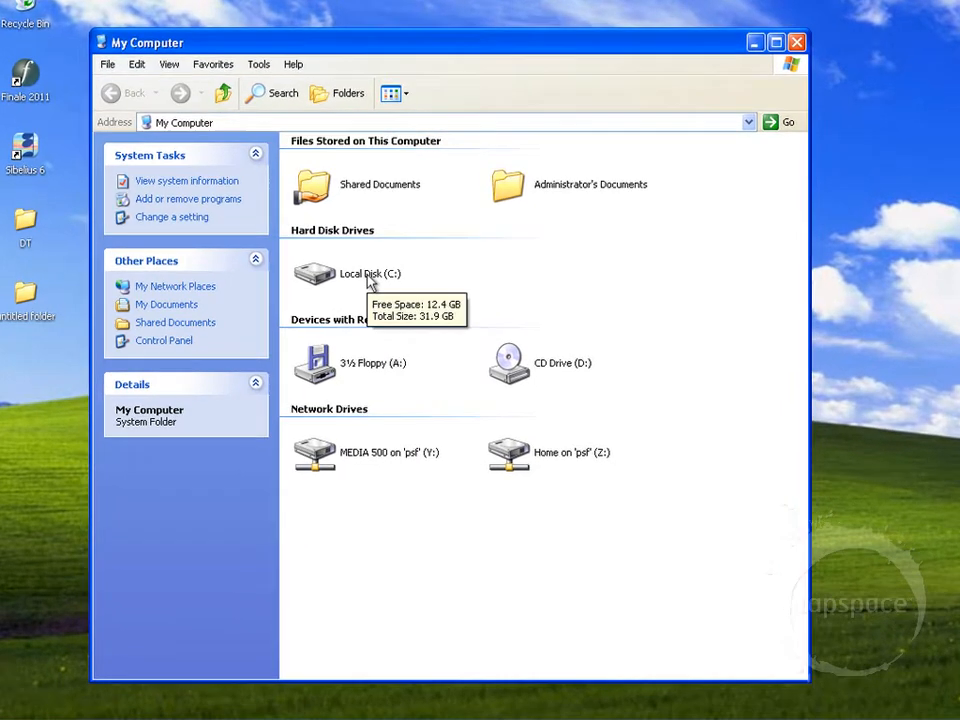
{"action": "double_click", "coordinate": [314, 274]}
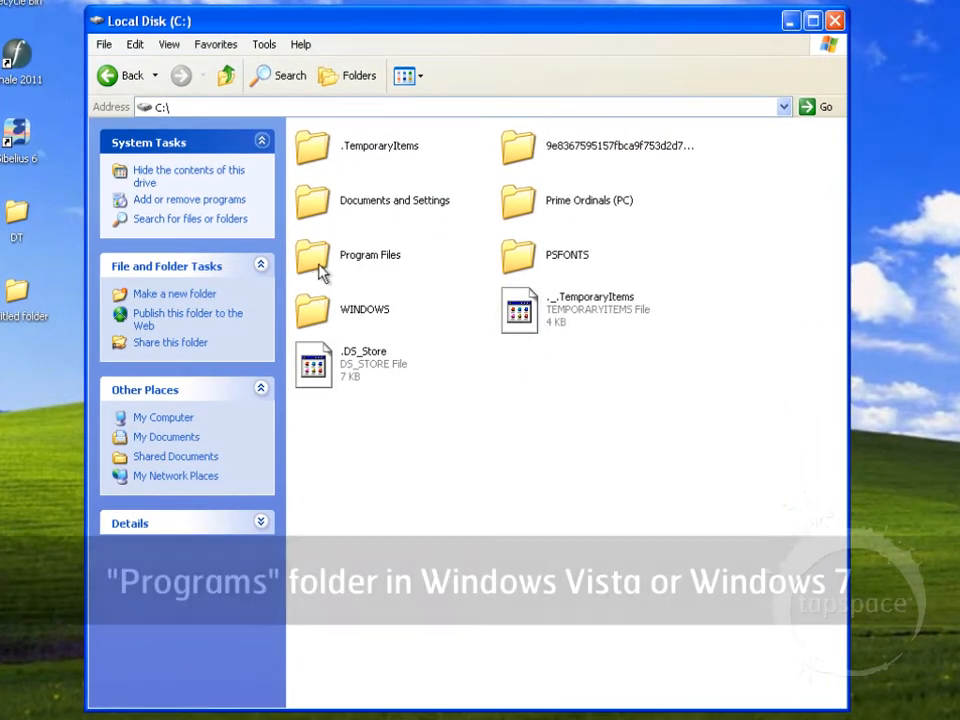
Navigate into Program Files > Native Instruments > Kontakt Player 2
{"action": "double_click", "coordinate": [369, 255]}
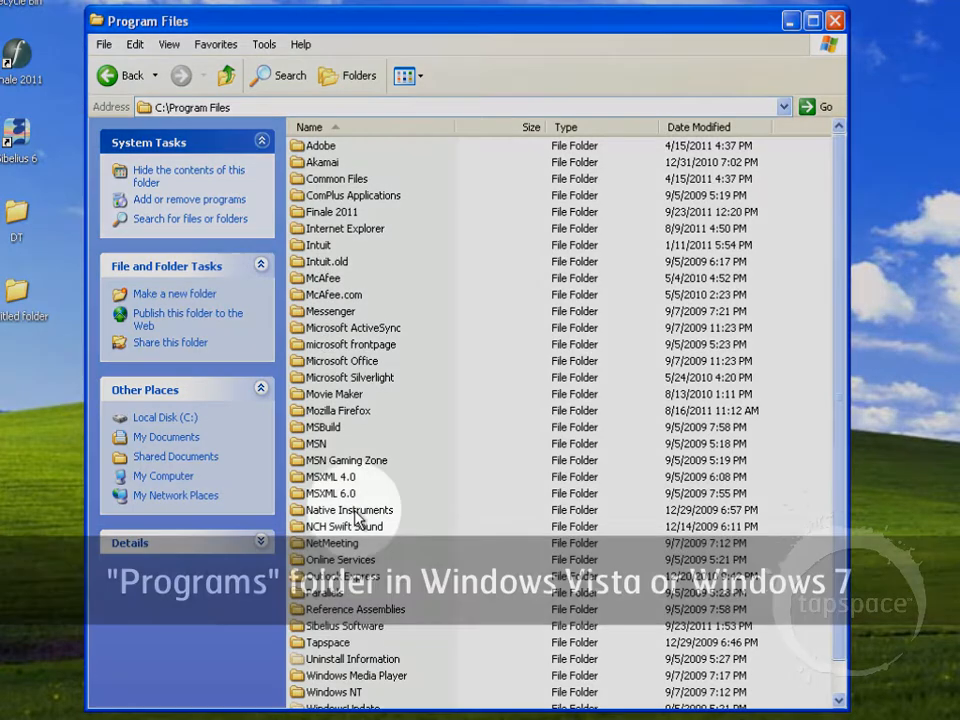
{"action": "double_click", "coordinate": [348, 509]}
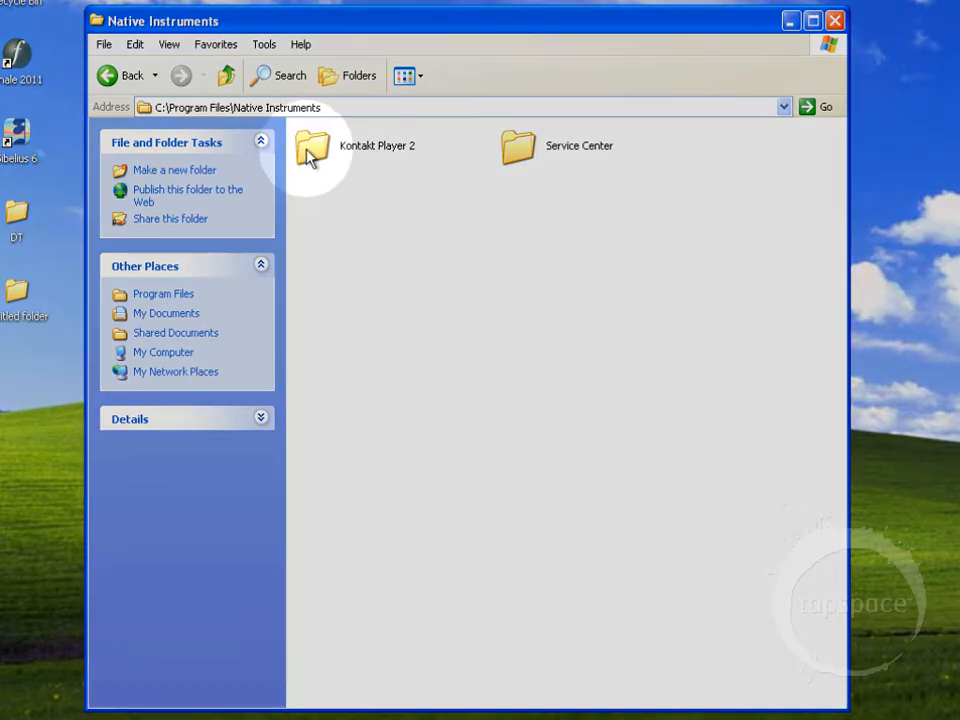
{"action": "double_click", "coordinate": [313, 147]}
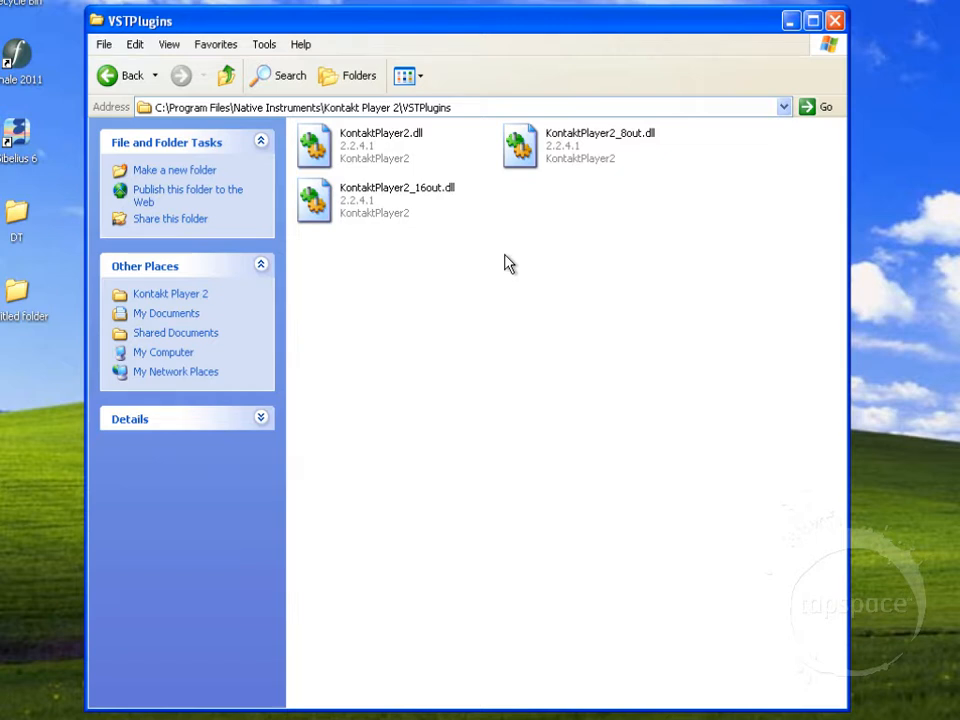
{"action": "mouse_move", "coordinate": [585, 164]}
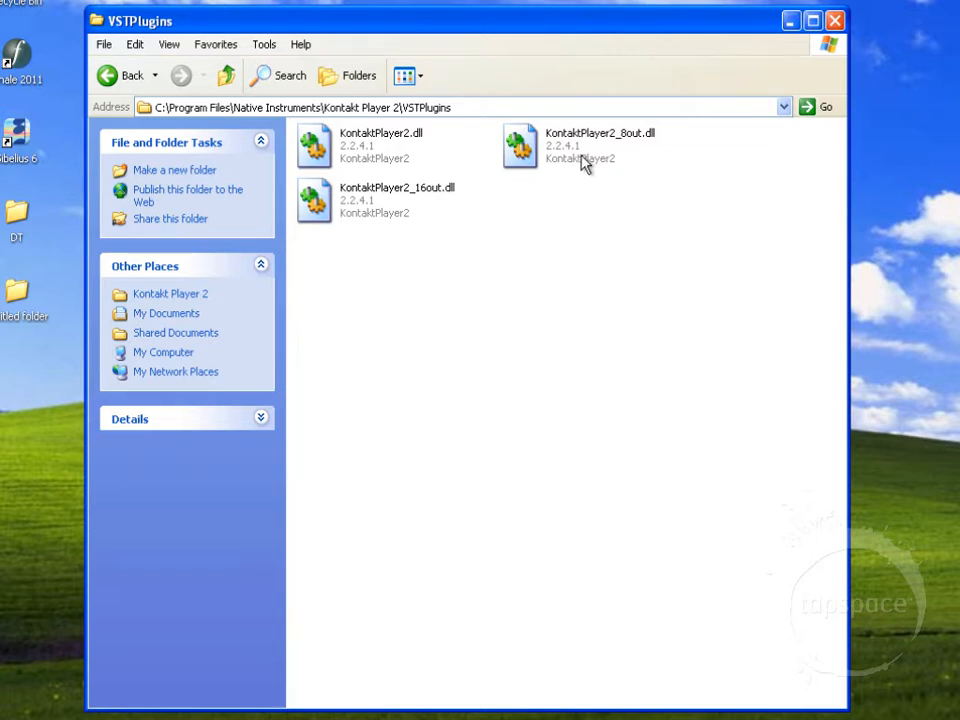
{"action": "mouse_move", "coordinate": [425, 218]}
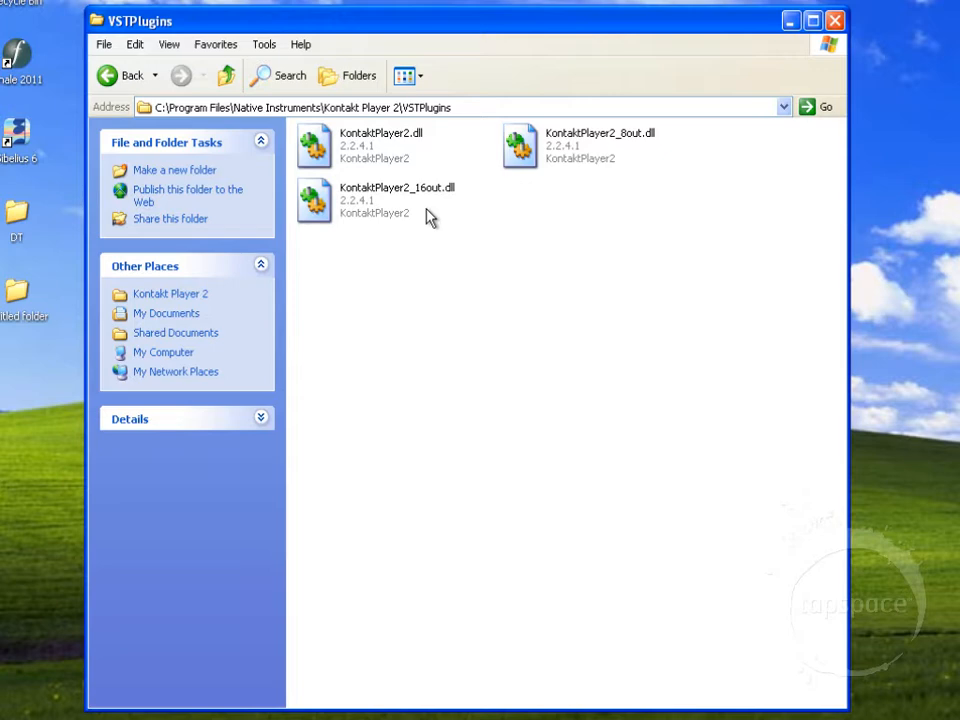
Select and copy KontaktPlayer2.dll
{"action": "left_click", "coordinate": [314, 145]}
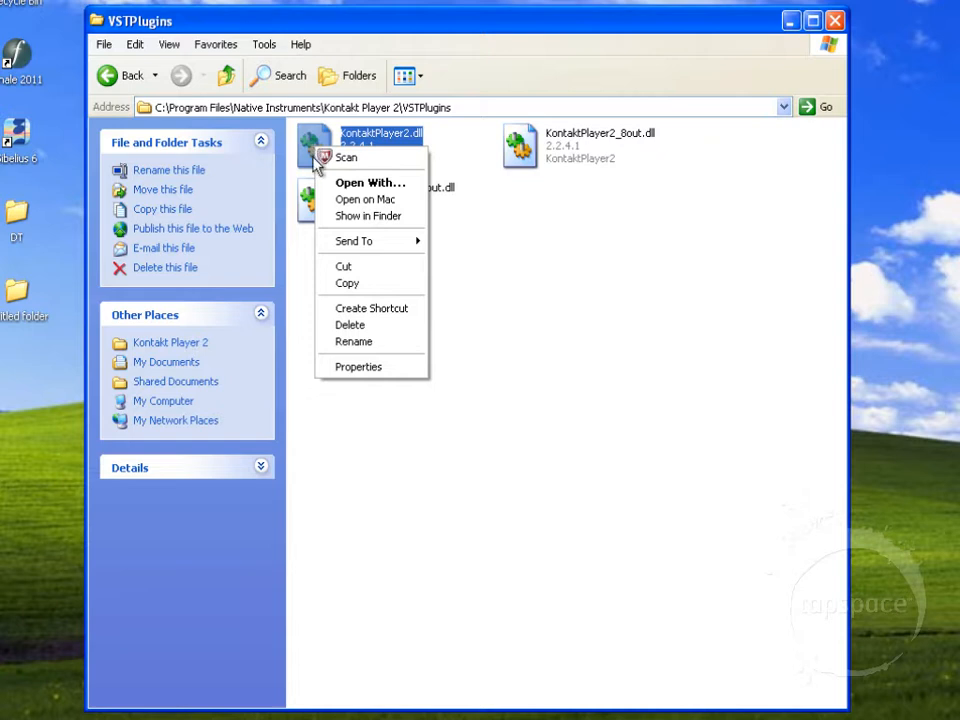
{"action": "mouse_move", "coordinate": [346, 283]}
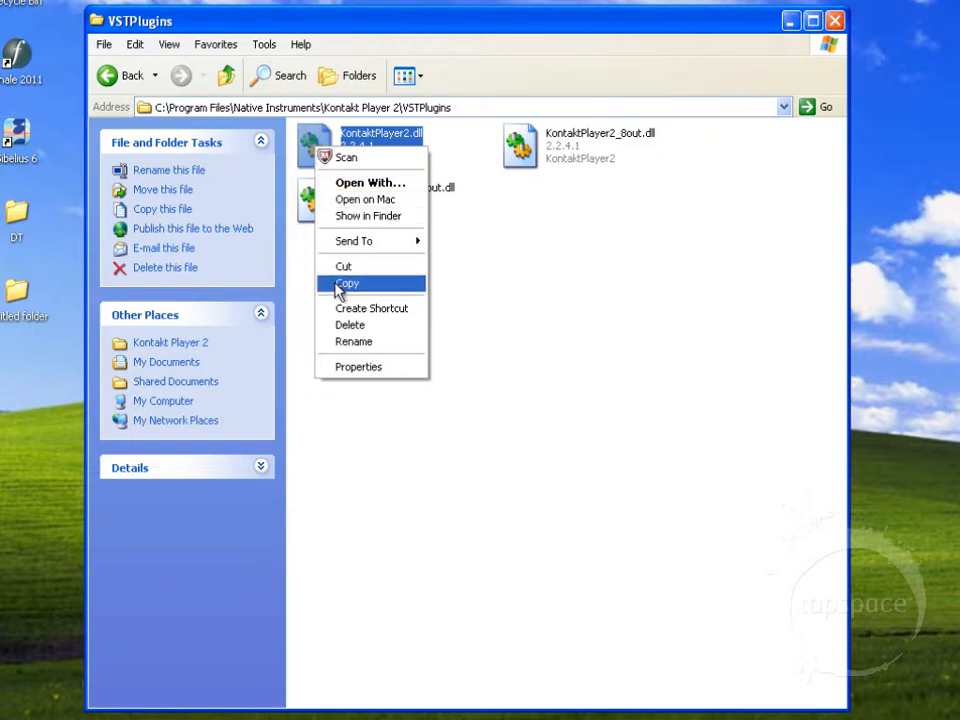
{"action": "left_click", "coordinate": [124, 75]}
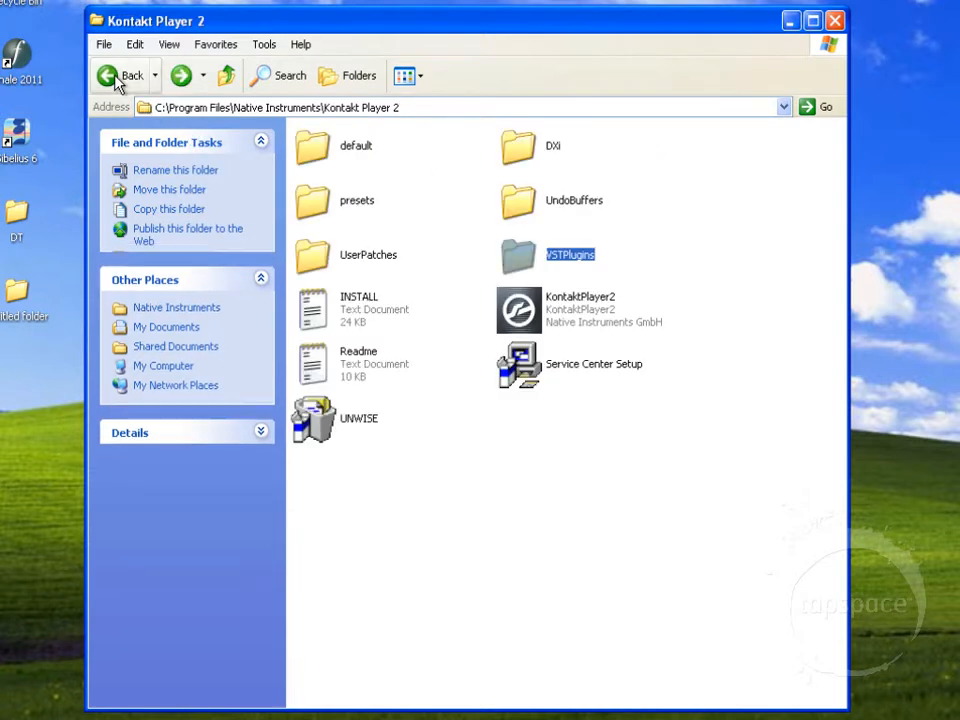
Go back to Program Files and enter Sibelius Software > VSTPlugins
{"action": "left_click", "coordinate": [124, 75]}
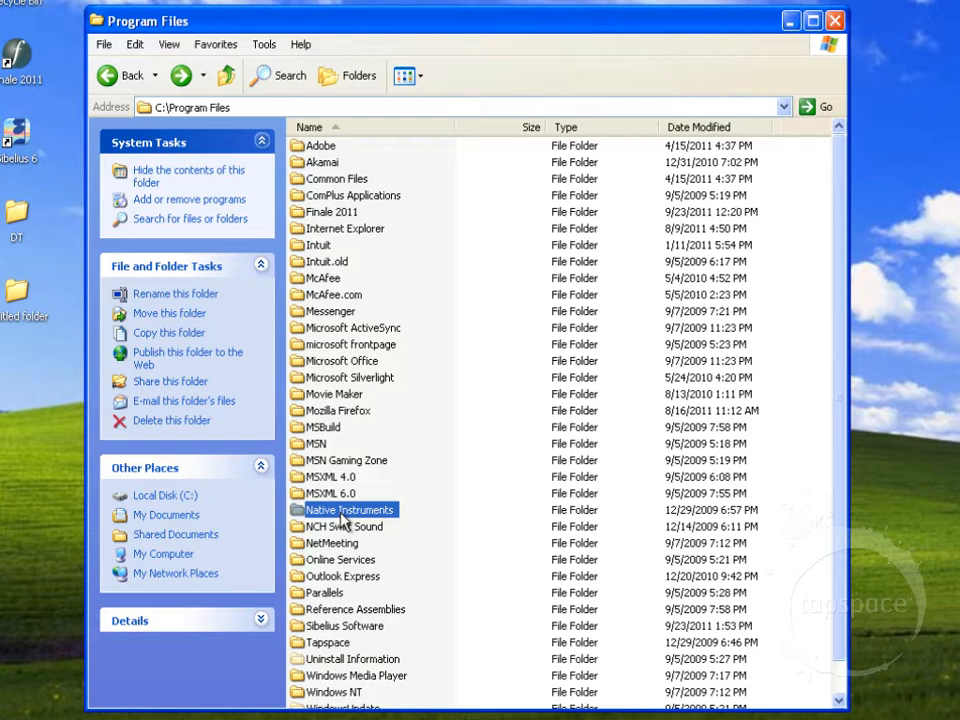
{"action": "double_click", "coordinate": [344, 625]}
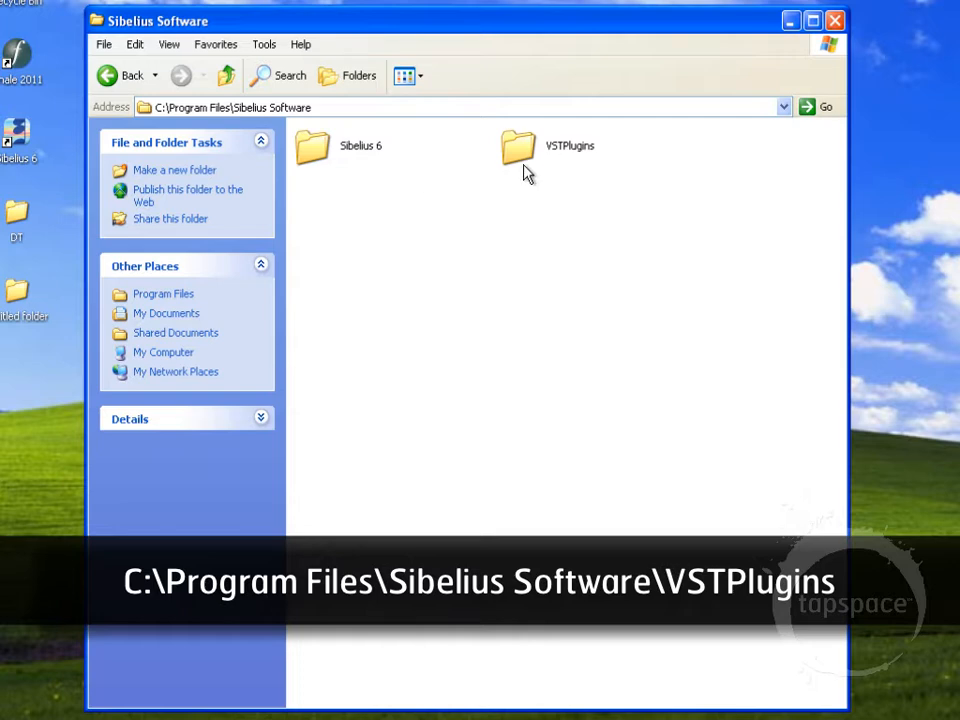
{"action": "mouse_move", "coordinate": [520, 155]}
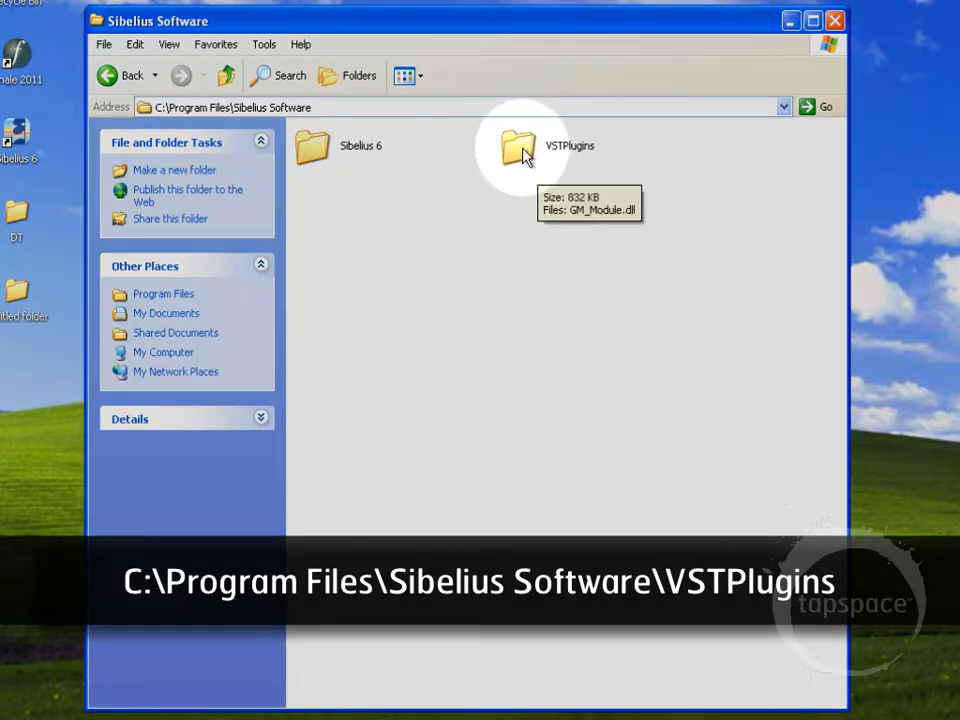
{"action": "double_click", "coordinate": [518, 147]}
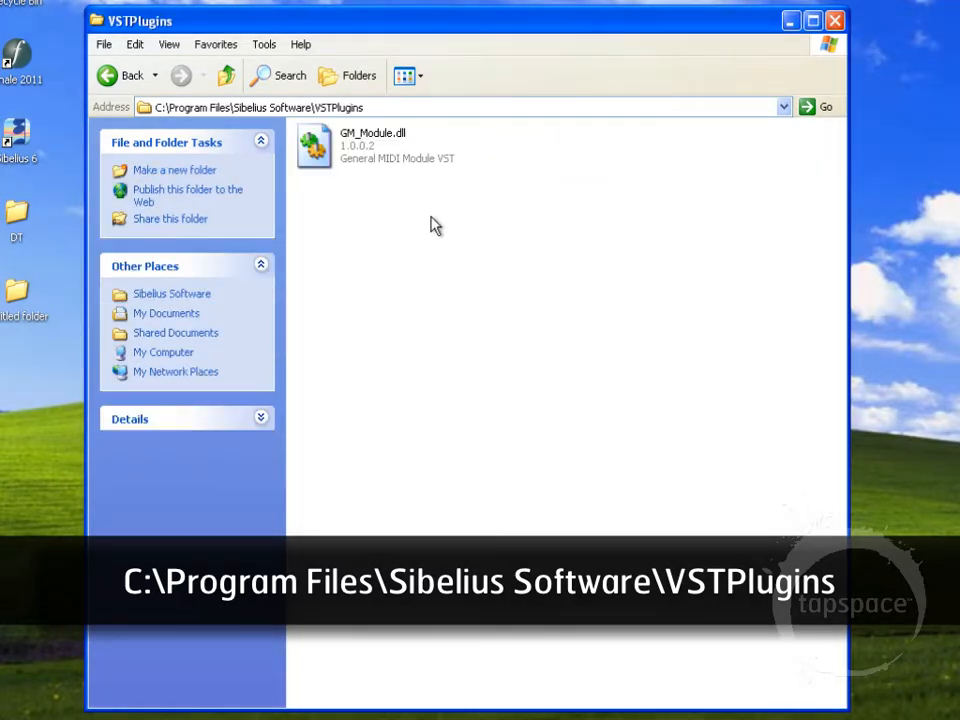
Paste KontaktPlayer2.dll into the Sibelius VSTPlugins folder via the right-click menu
{"action": "right_click", "coordinate": [435, 224]}
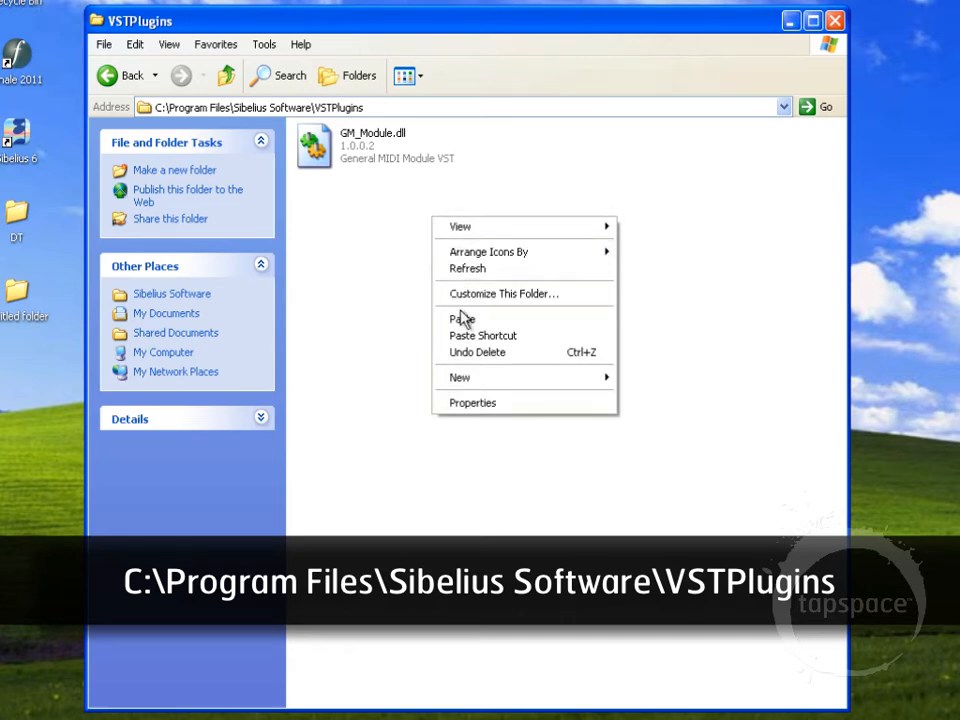
{"action": "left_click", "coordinate": [461, 319]}
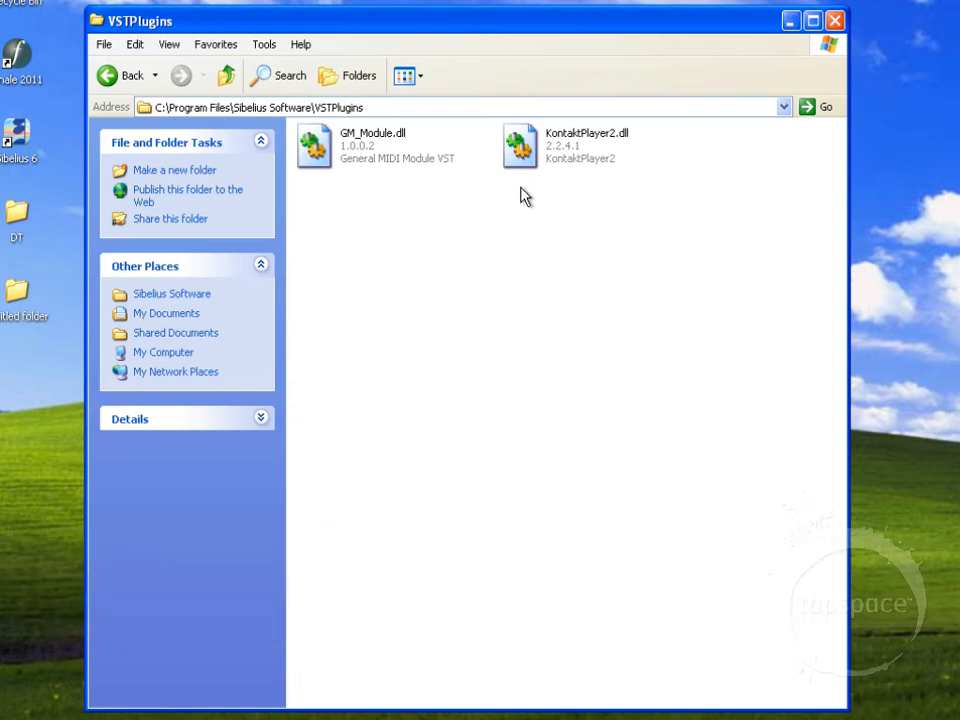
{"action": "mouse_move", "coordinate": [122, 82]}
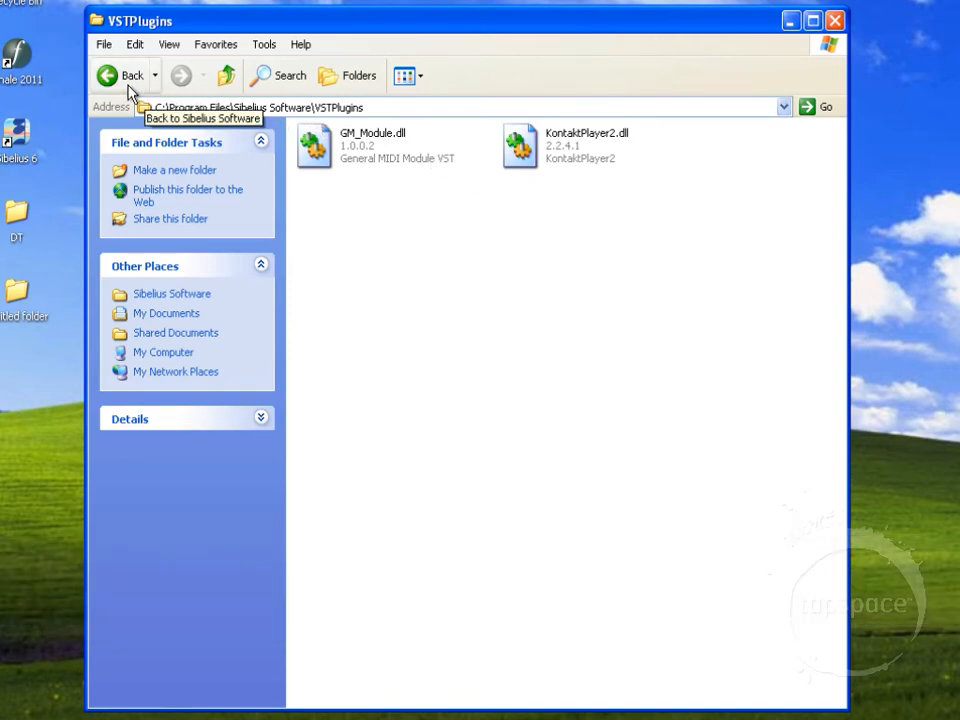
Go back to My Computer and reopen Local Disk (C:)
{"action": "left_click", "coordinate": [122, 75]}
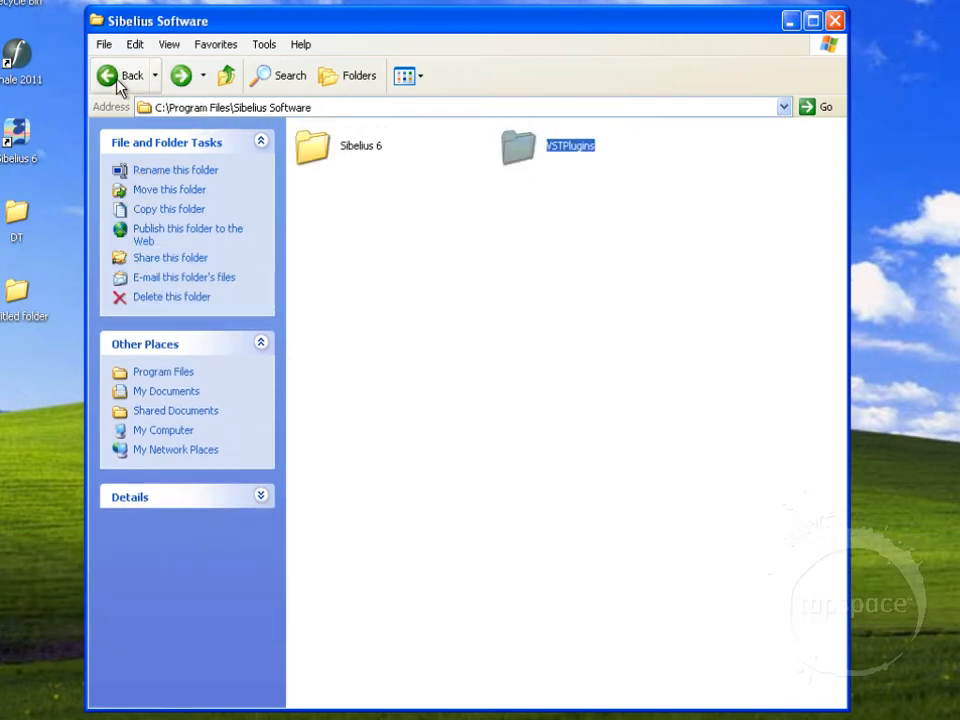
{"action": "left_click", "coordinate": [122, 75]}
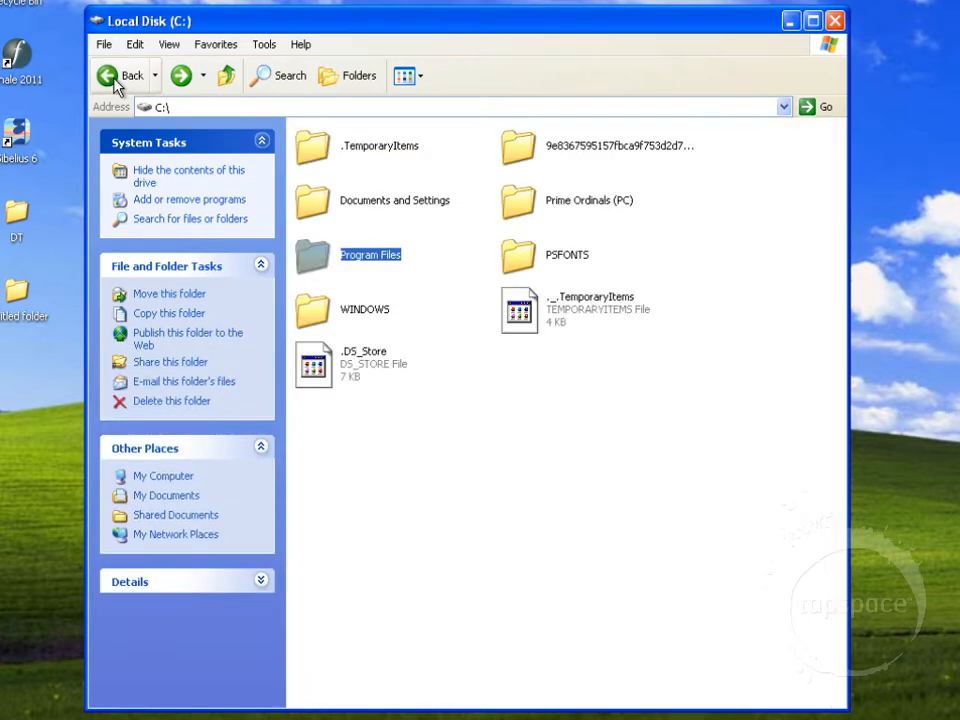
{"action": "left_click", "coordinate": [126, 75]}
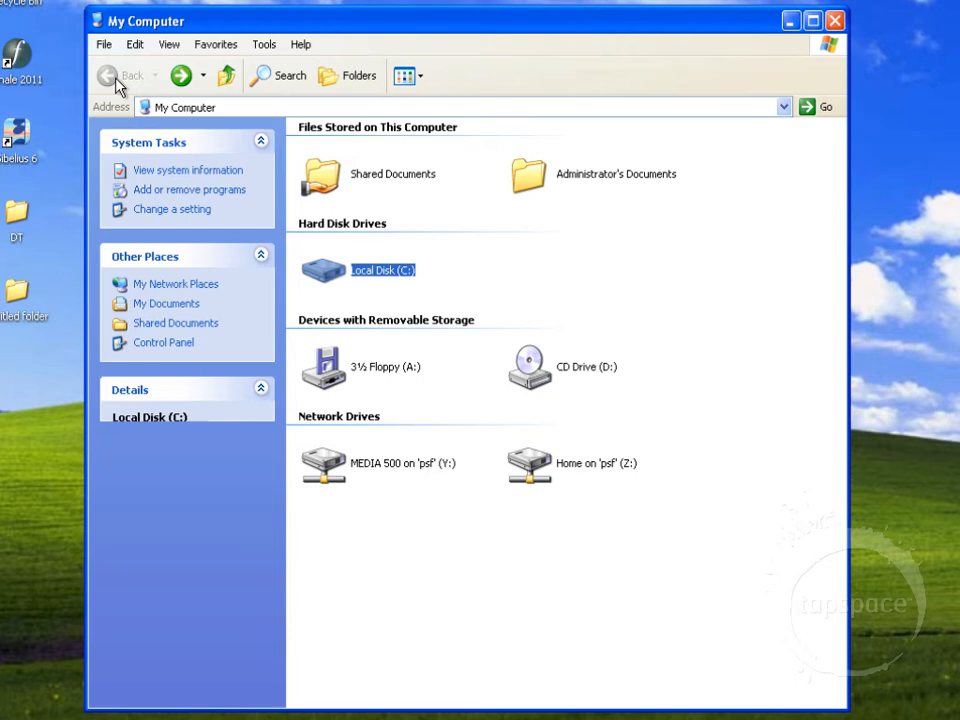
{"action": "mouse_move", "coordinate": [330, 275]}
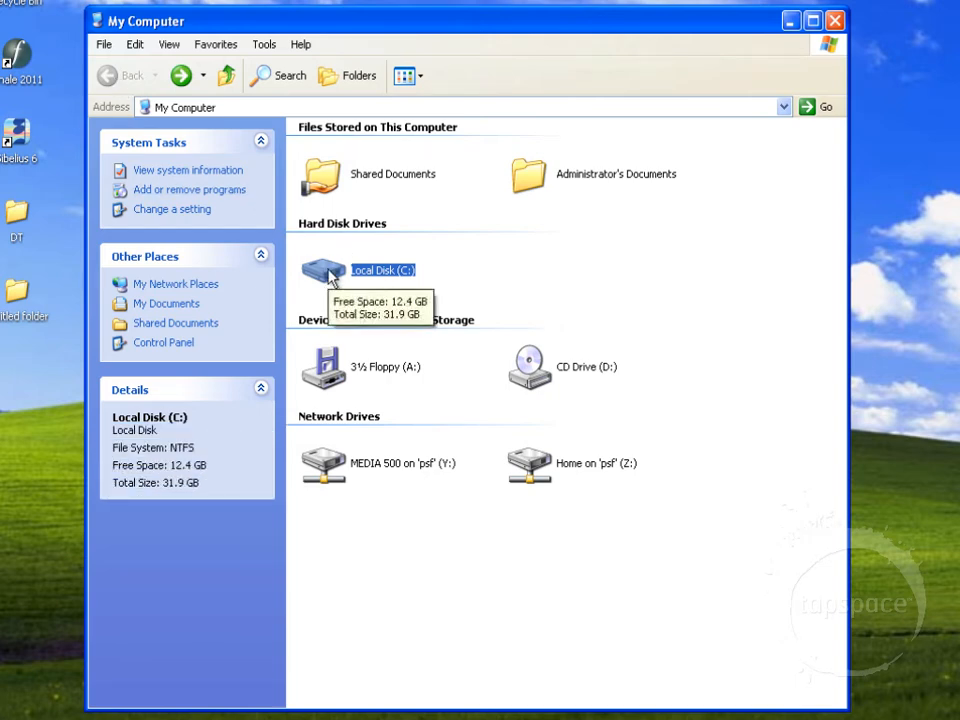
{"action": "double_click", "coordinate": [323, 271]}
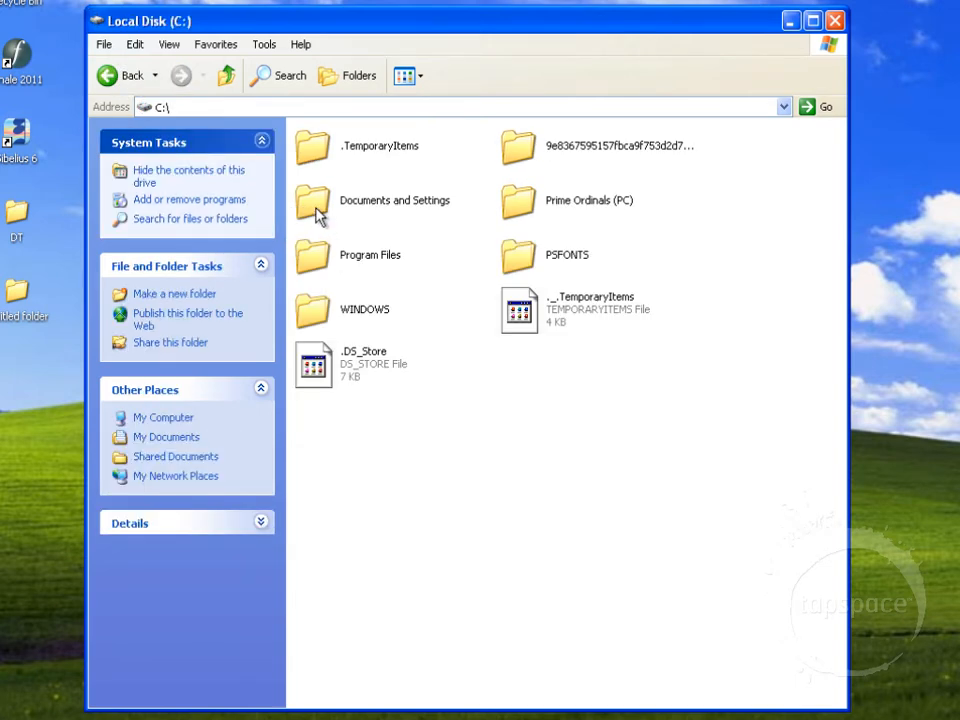
Navigate Documents and Settings > All Users > Application Data > MakeMusic > Finale 2011
{"action": "double_click", "coordinate": [312, 200]}
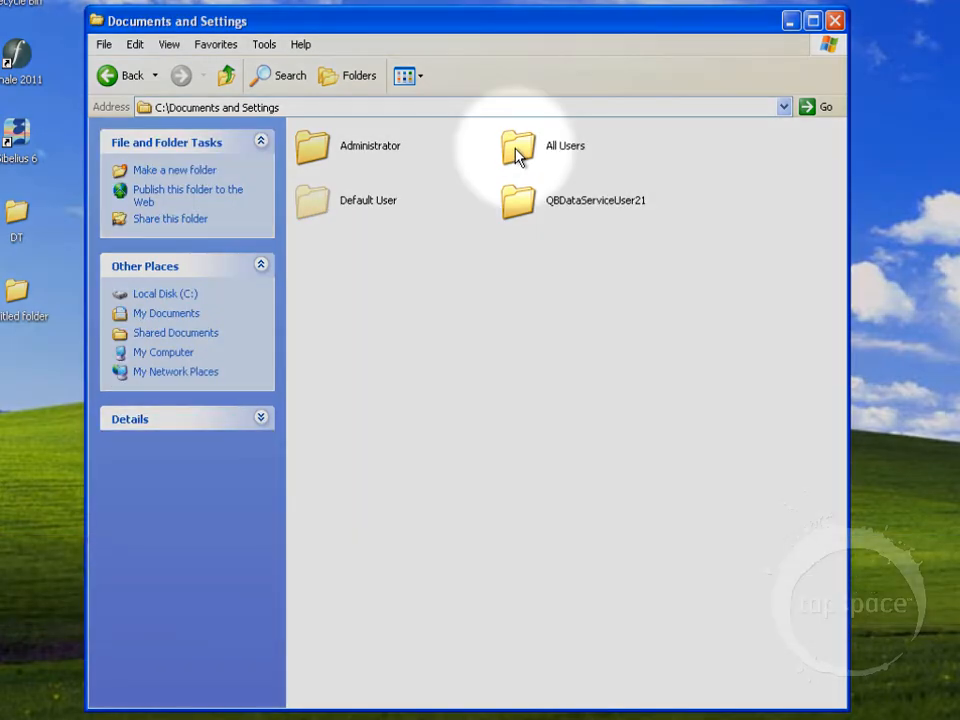
{"action": "double_click", "coordinate": [518, 147]}
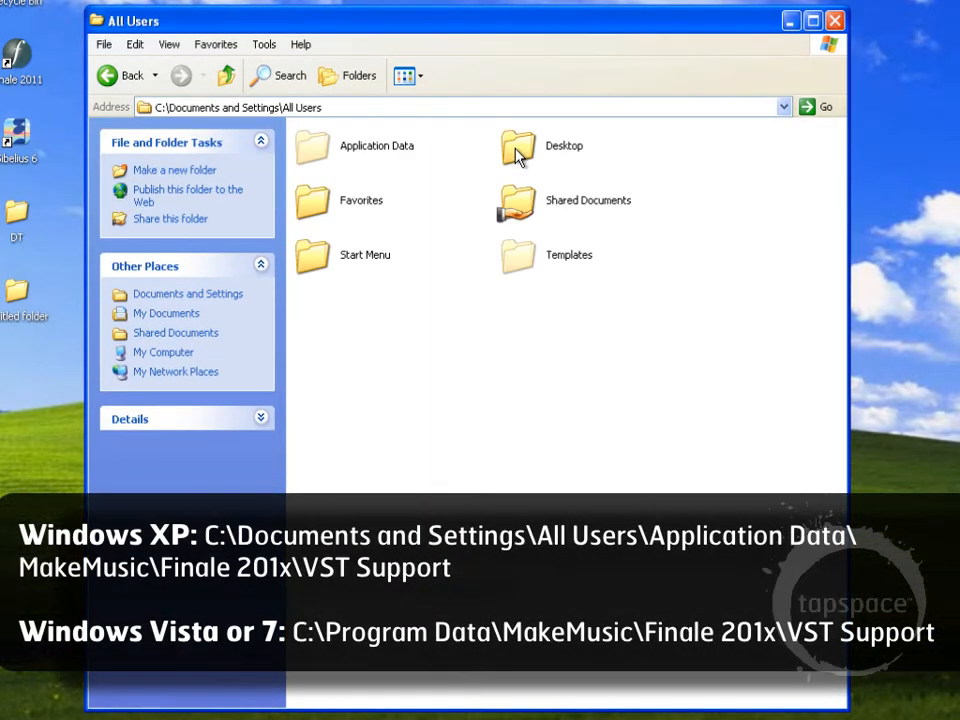
{"action": "mouse_move", "coordinate": [462, 165]}
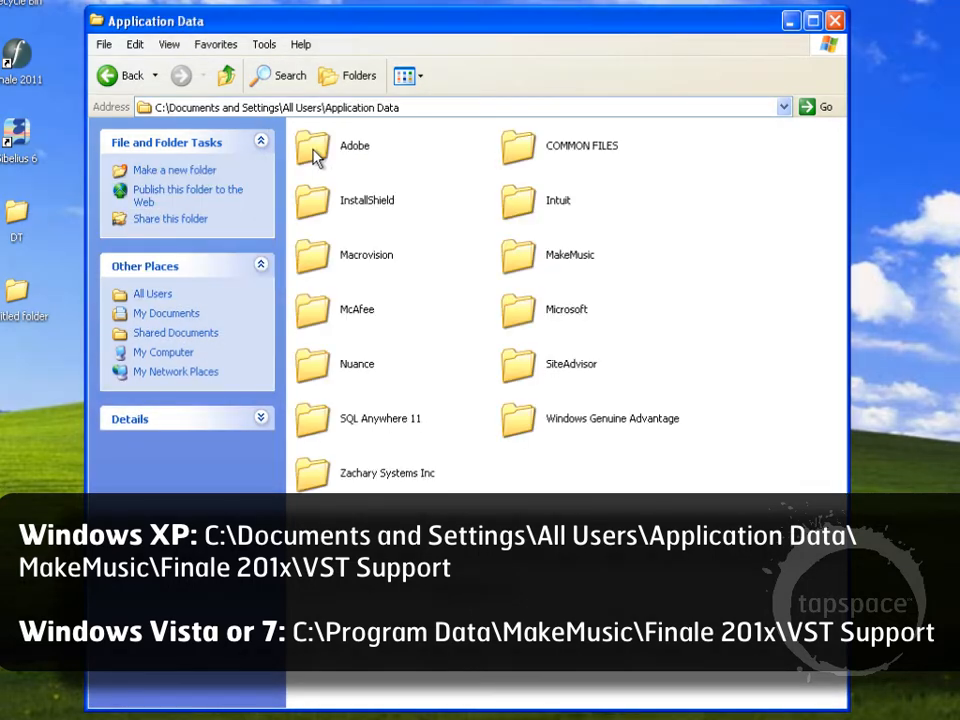
{"action": "mouse_move", "coordinate": [490, 251]}
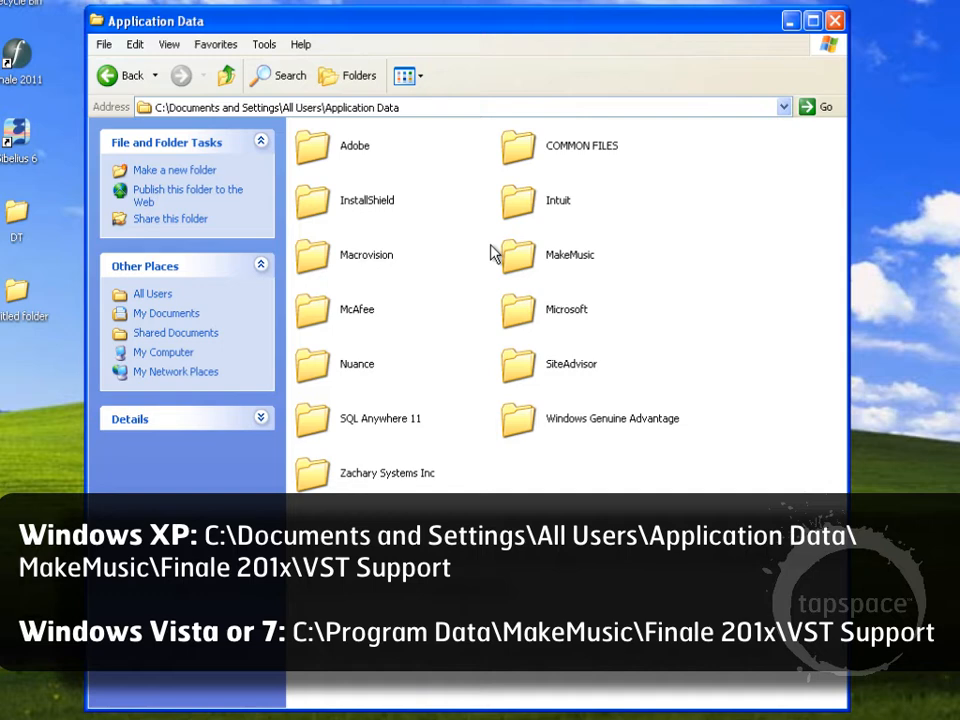
{"action": "double_click", "coordinate": [517, 256]}
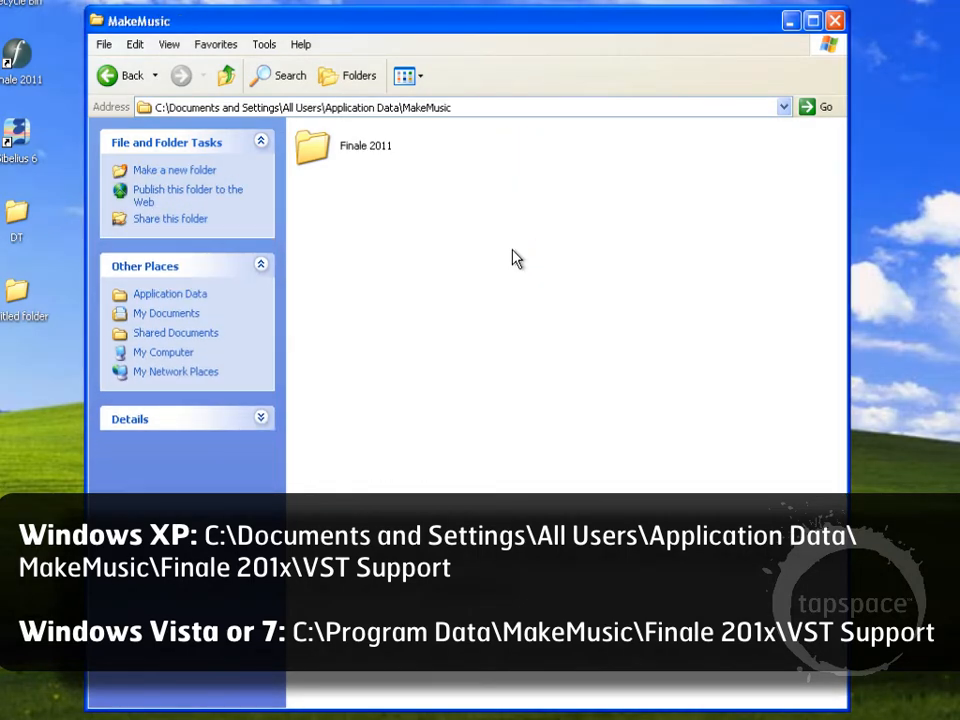
{"action": "mouse_move", "coordinate": [313, 158]}
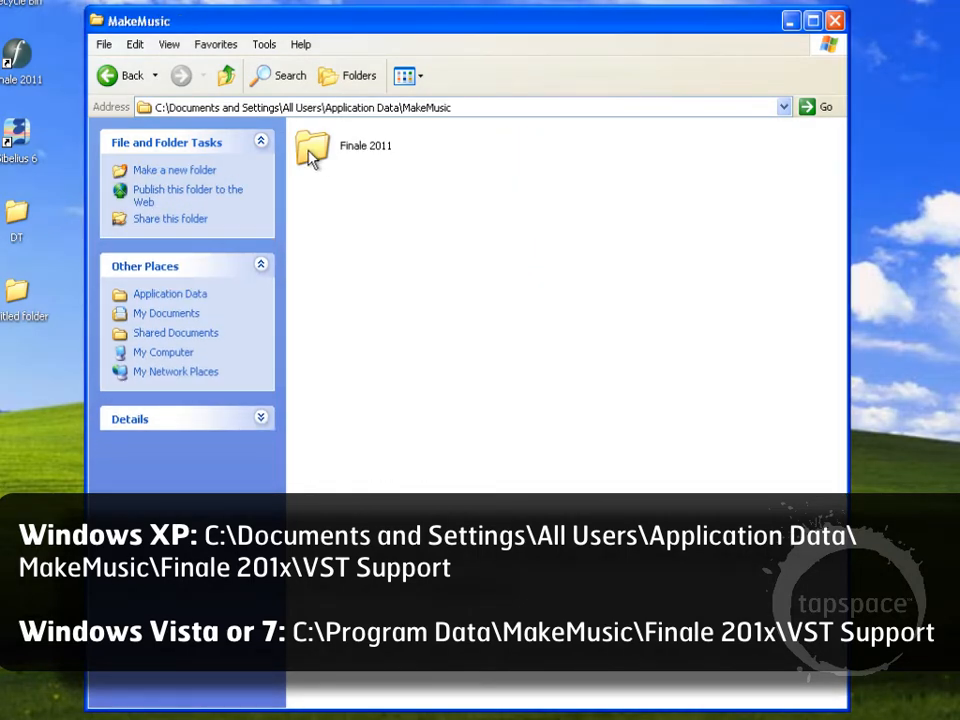
{"action": "double_click", "coordinate": [312, 148]}
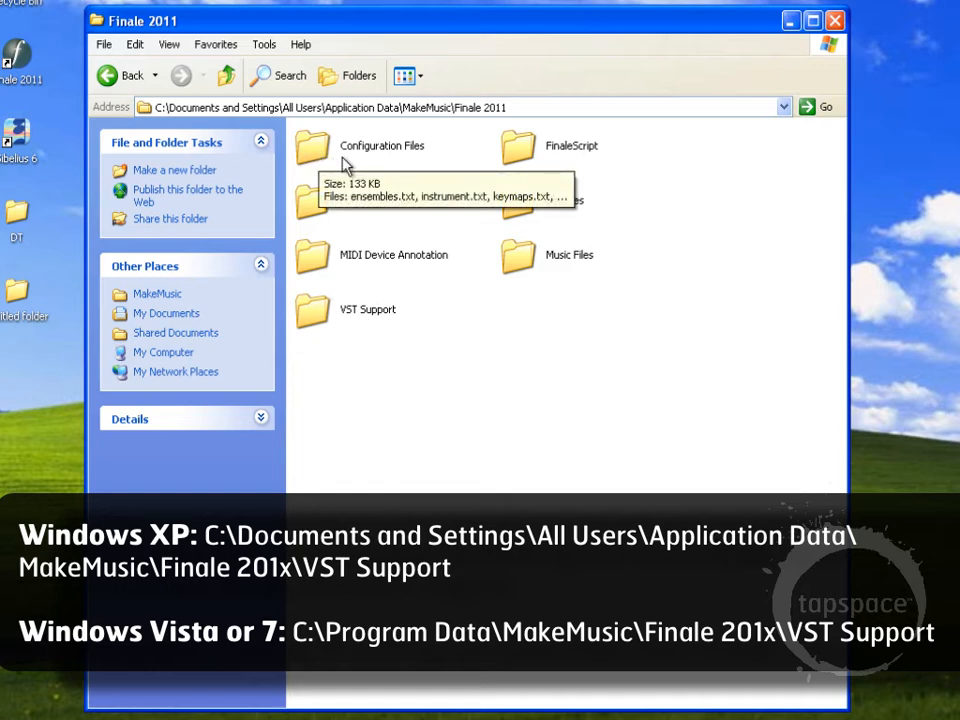